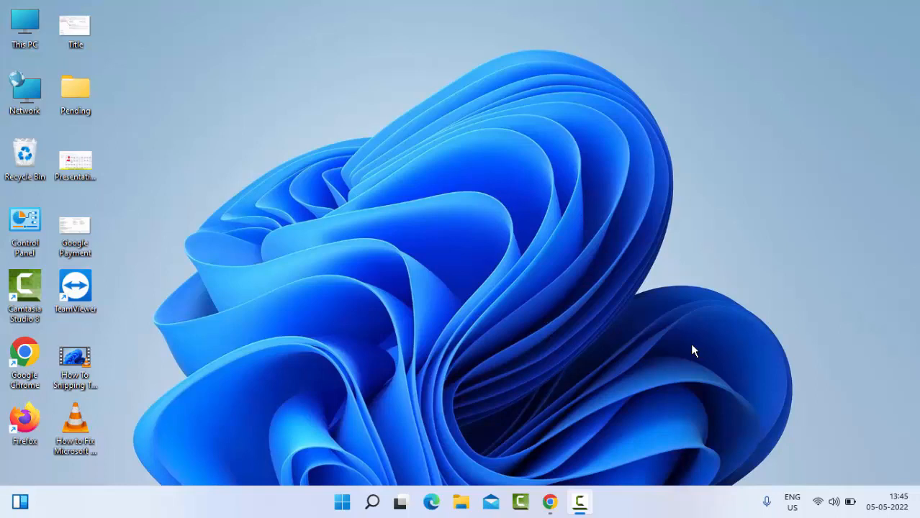
{"action": "mouse_move", "coordinate": [424, 435]}
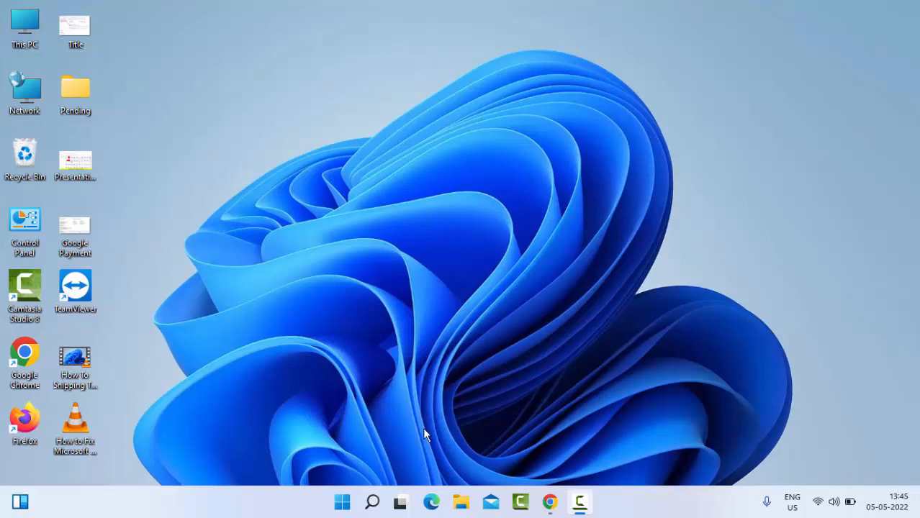
{"action": "mouse_move", "coordinate": [342, 502]}
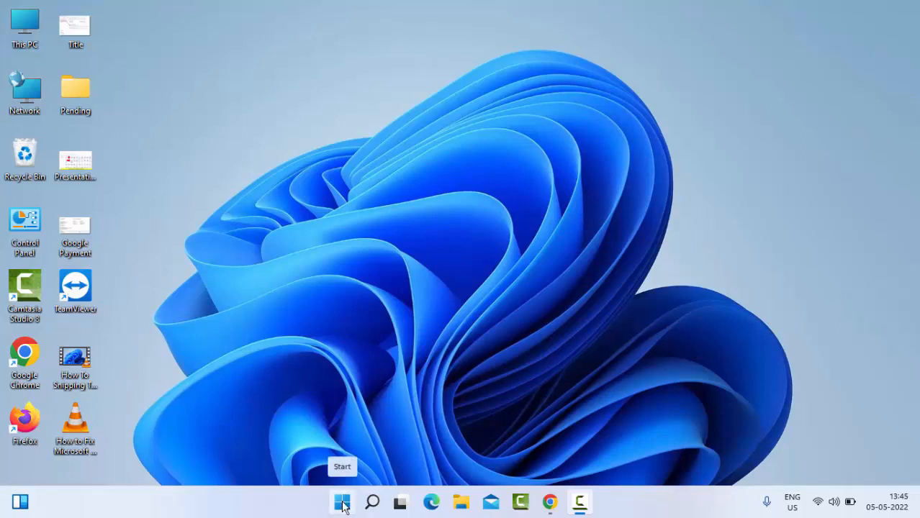
- Right-click the Start button to bring up the Quick Link menu
{"action": "right_click", "coordinate": [342, 501]}
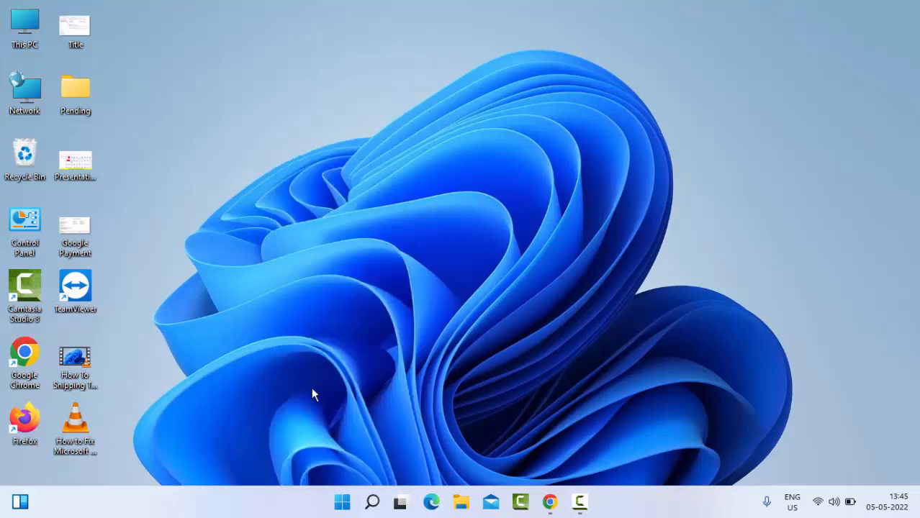
{"action": "mouse_move", "coordinate": [318, 392]}
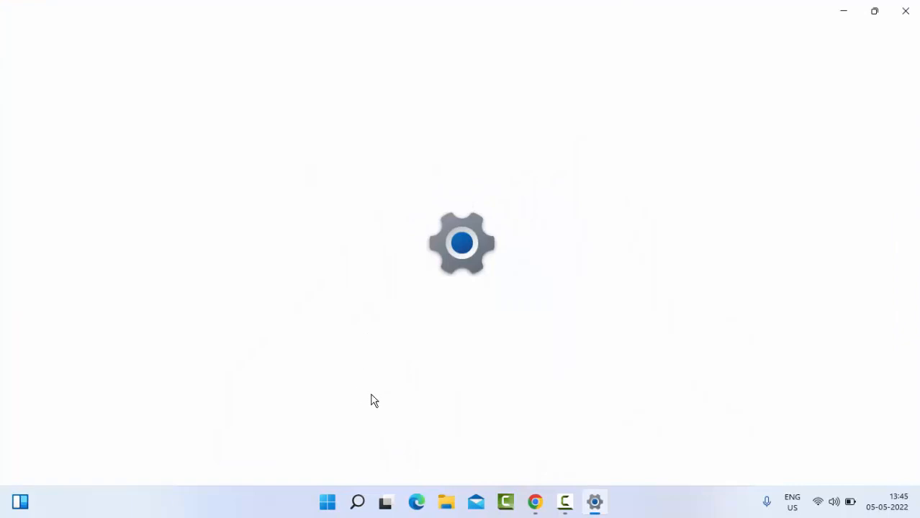
- Launch Settings and go to the Network & internet page
{"action": "left_click", "coordinate": [594, 502]}
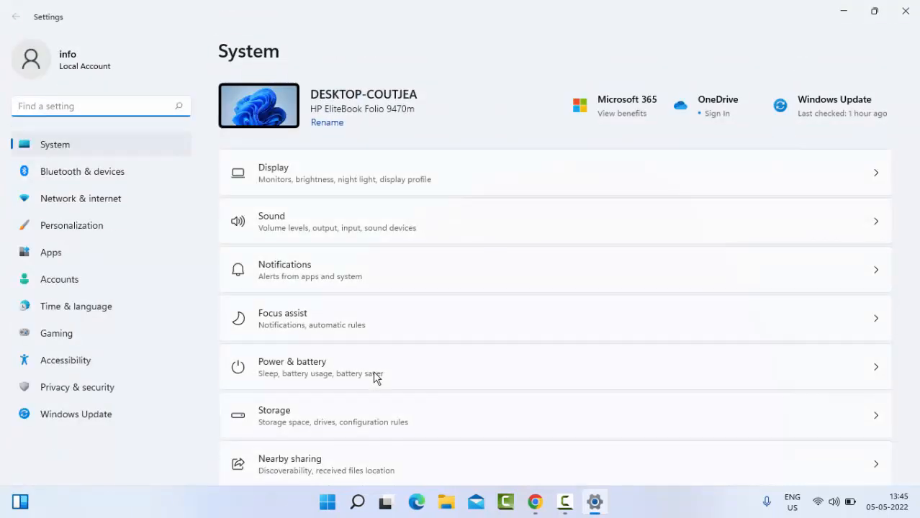
{"action": "mouse_move", "coordinate": [310, 292]}
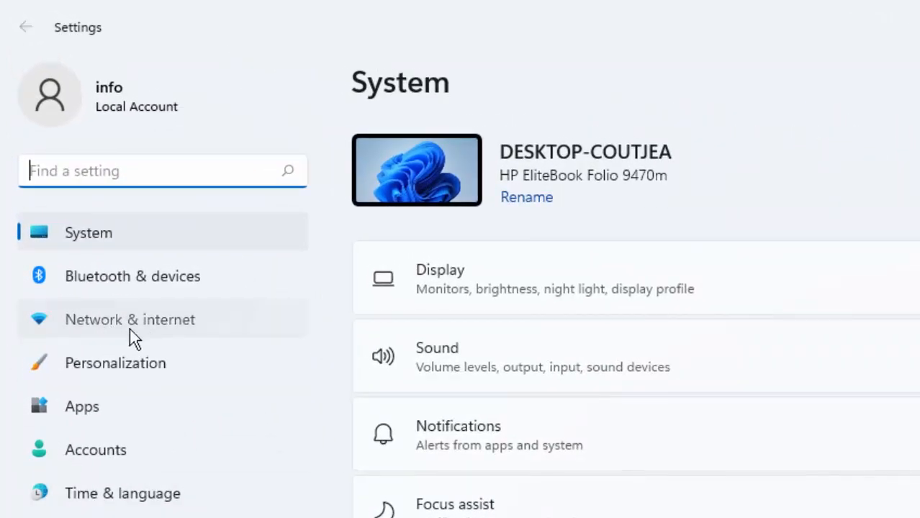
{"action": "left_click", "coordinate": [130, 320]}
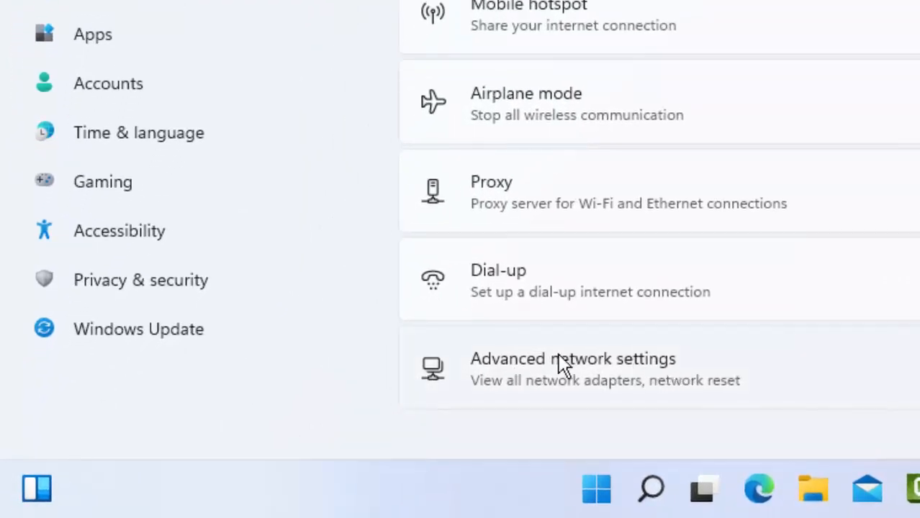
- Go to Advanced network settings, listing network adapters, data usage and network reset
{"action": "left_click", "coordinate": [572, 359]}
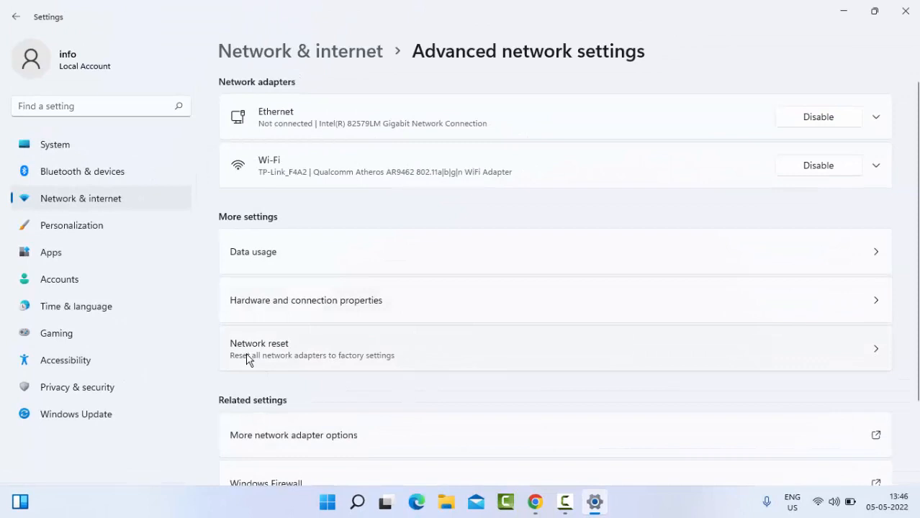
{"action": "mouse_move", "coordinate": [281, 358]}
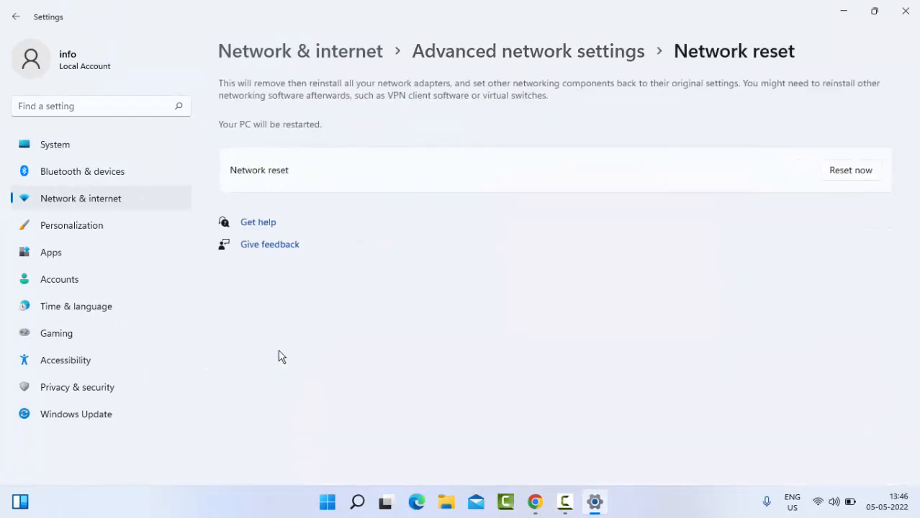
{"action": "mouse_move", "coordinate": [262, 187]}
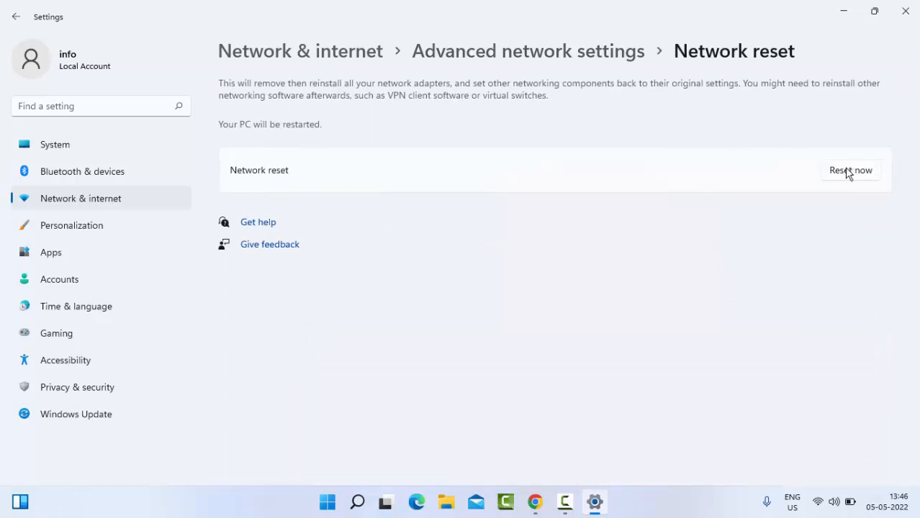
{"action": "mouse_move", "coordinate": [855, 177]}
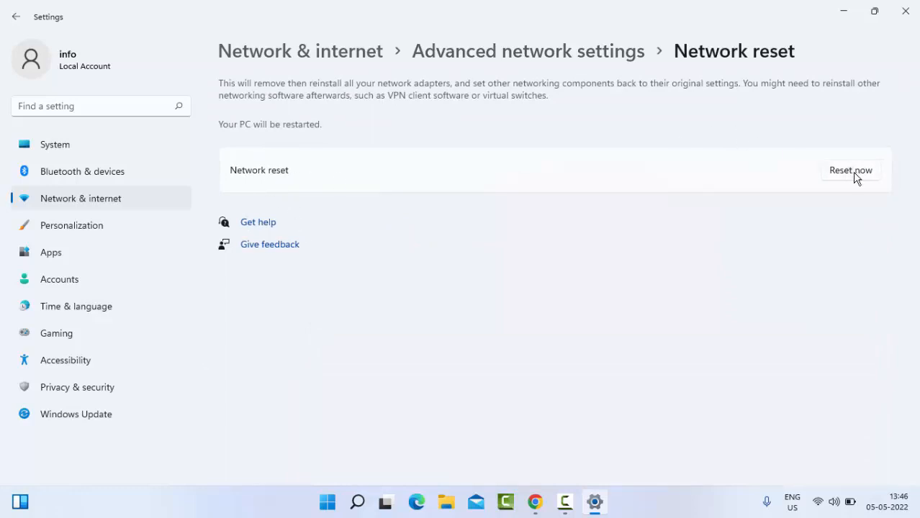
- Start the network reset with Reset now and confirm with Yes
{"action": "left_click", "coordinate": [850, 169]}
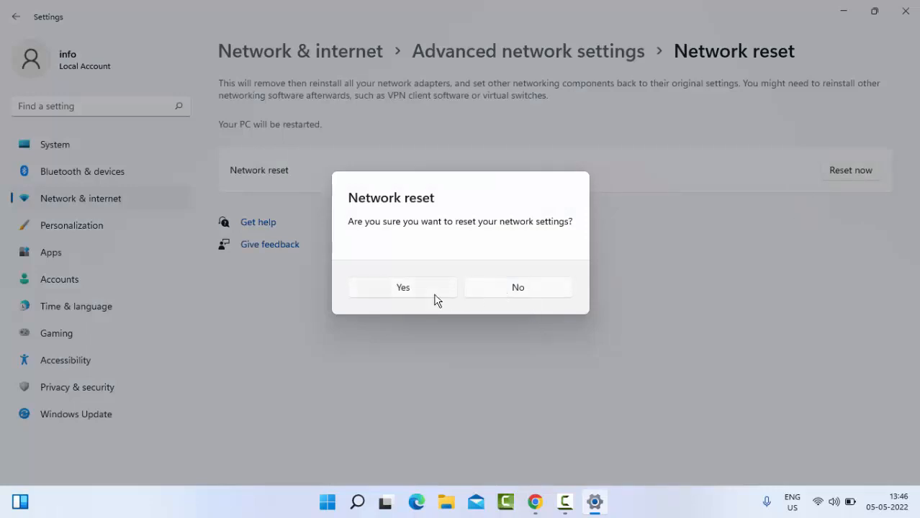
{"action": "left_click", "coordinate": [517, 287]}
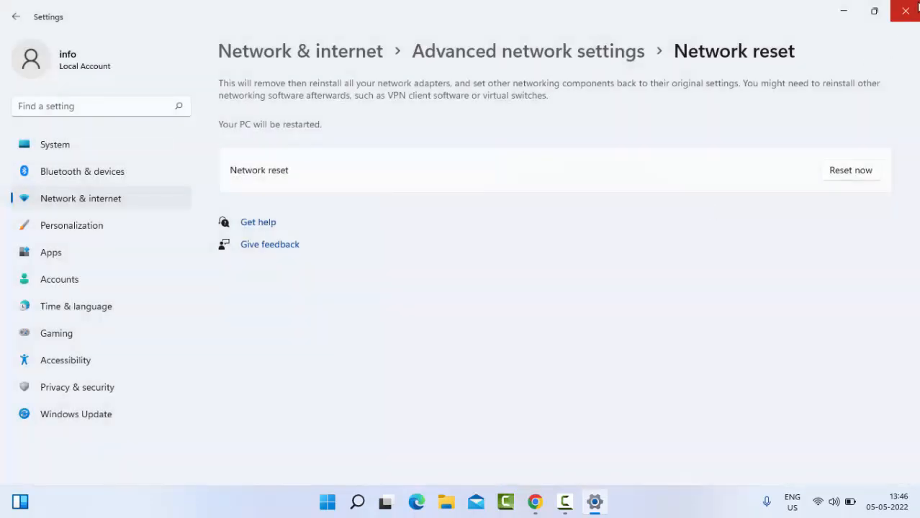